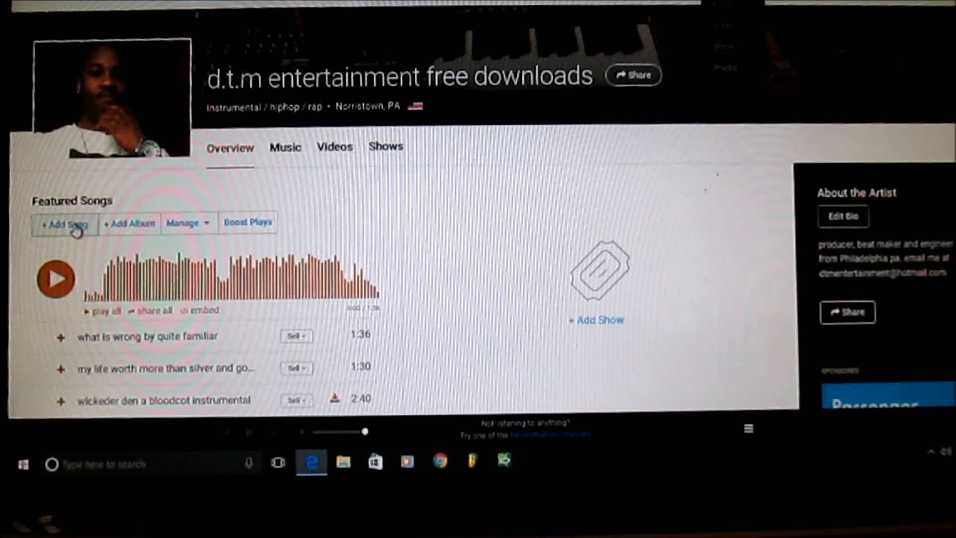
# - Start adding a new song from the Featured Songs area of the artist Overview
pyautogui.click(64, 224)
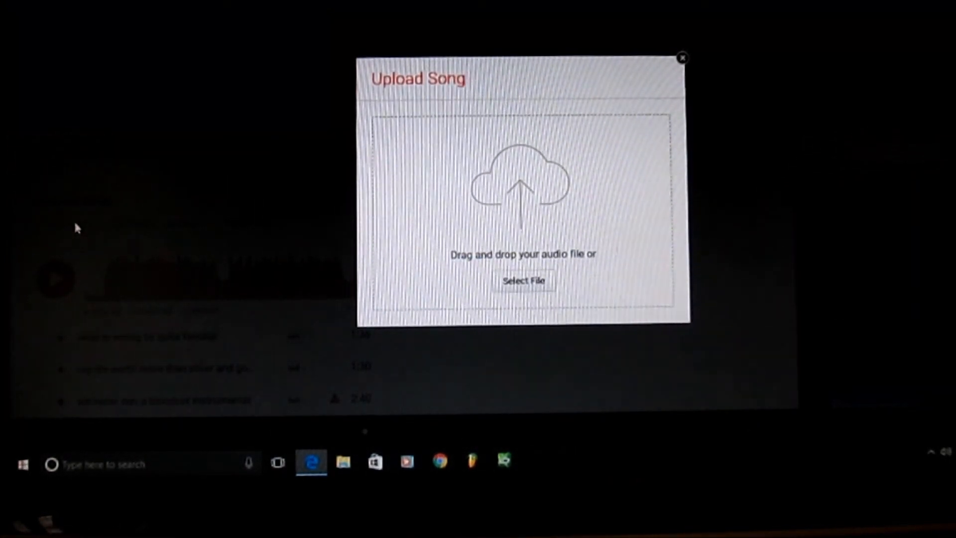
pyautogui.moveTo(461, 268)
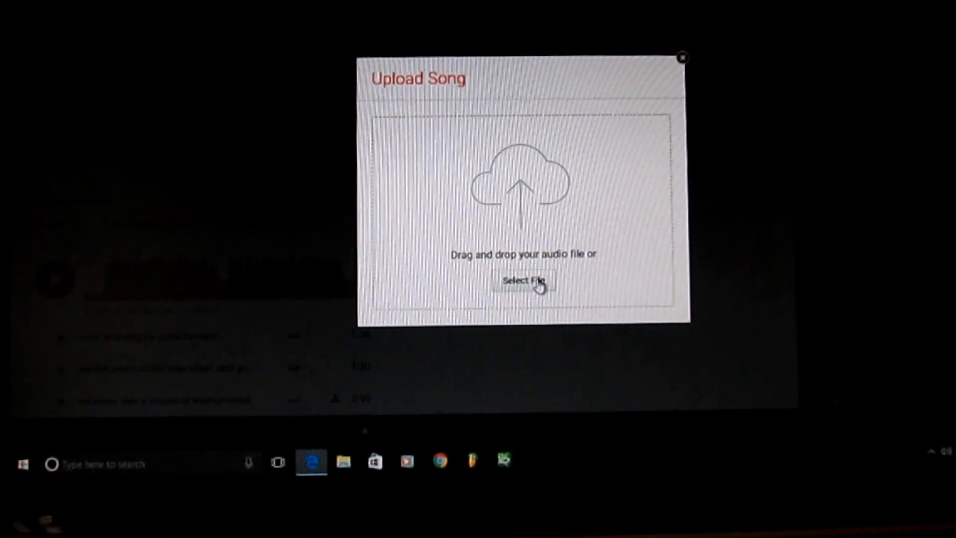
# - Browse the computer from the upload prompt into Local Disk (C:) > Program Files (x86)
pyautogui.click(523, 281)
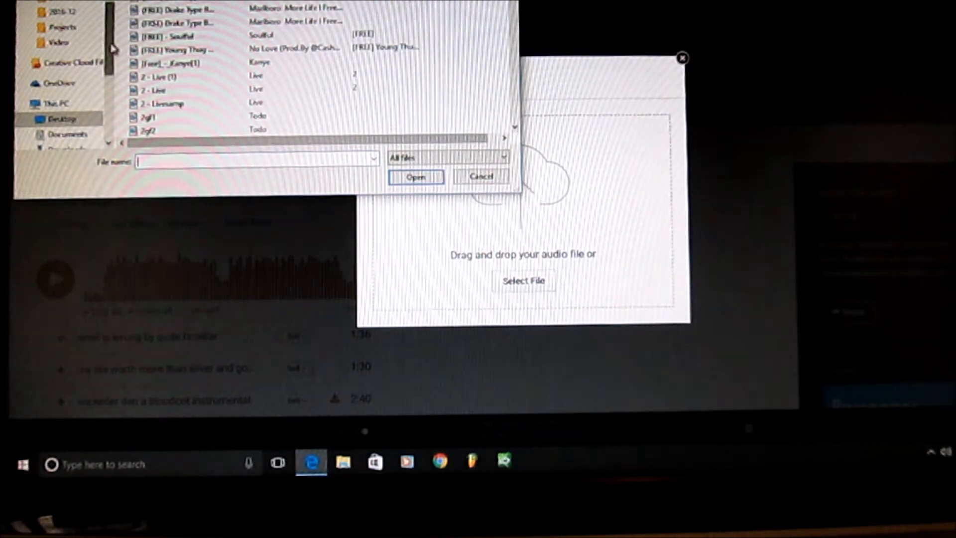
pyautogui.scroll(-3)
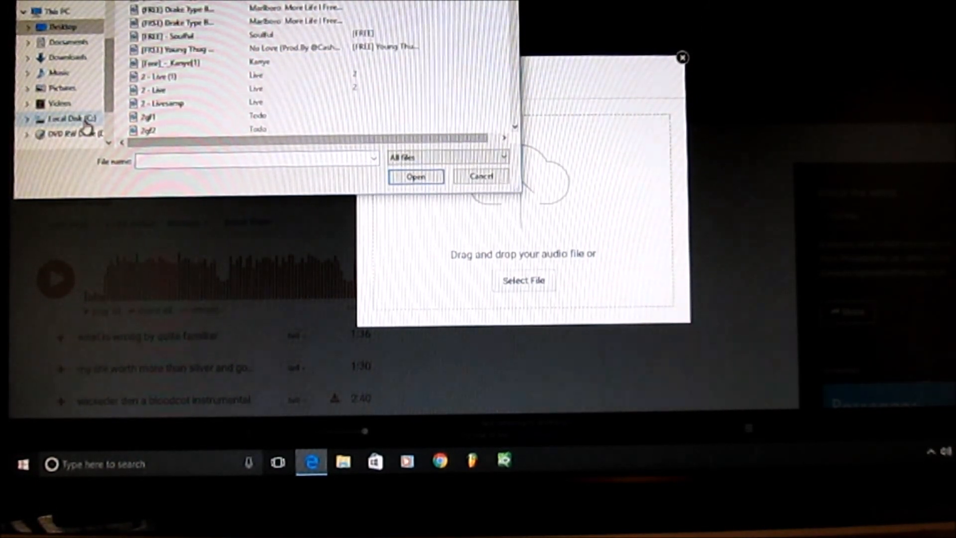
pyautogui.click(67, 117)
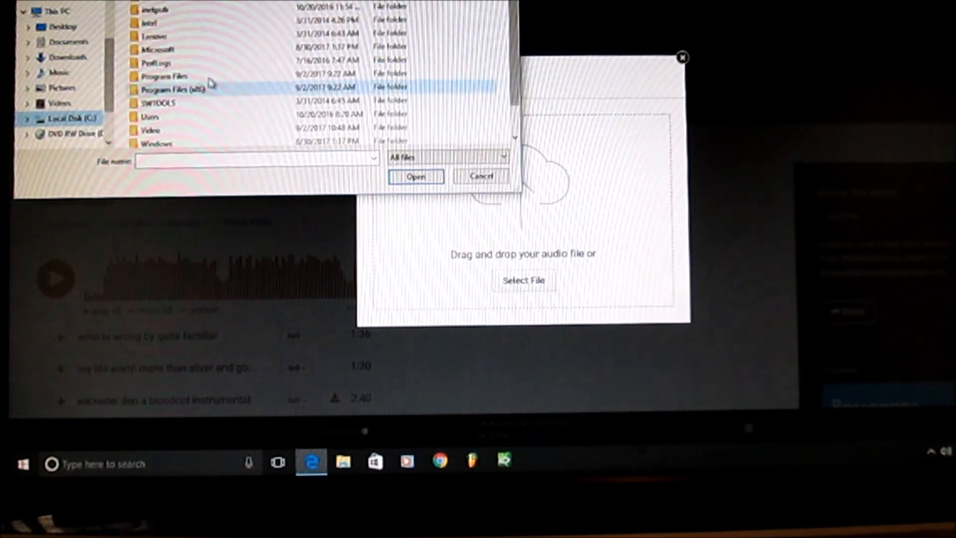
pyautogui.click(177, 89)
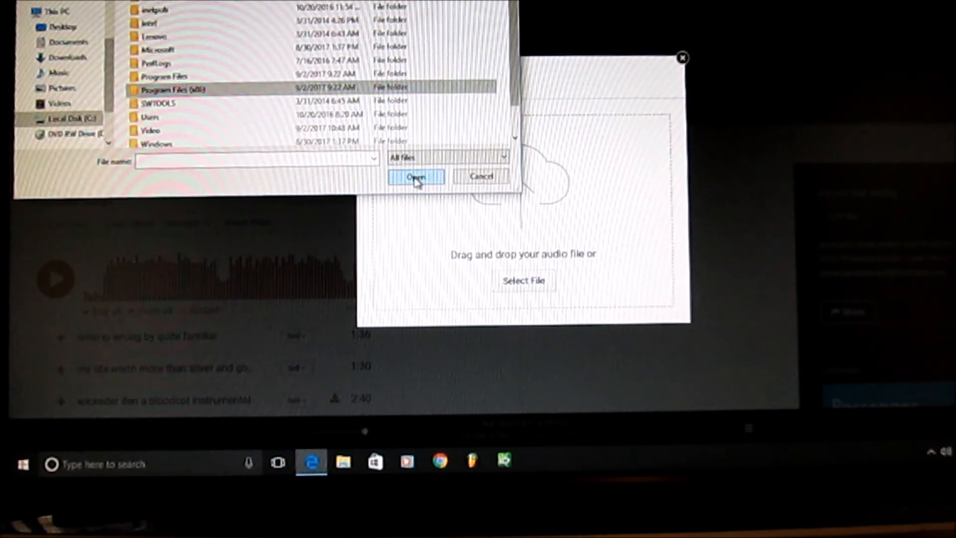
pyautogui.doubleClick(176, 89)
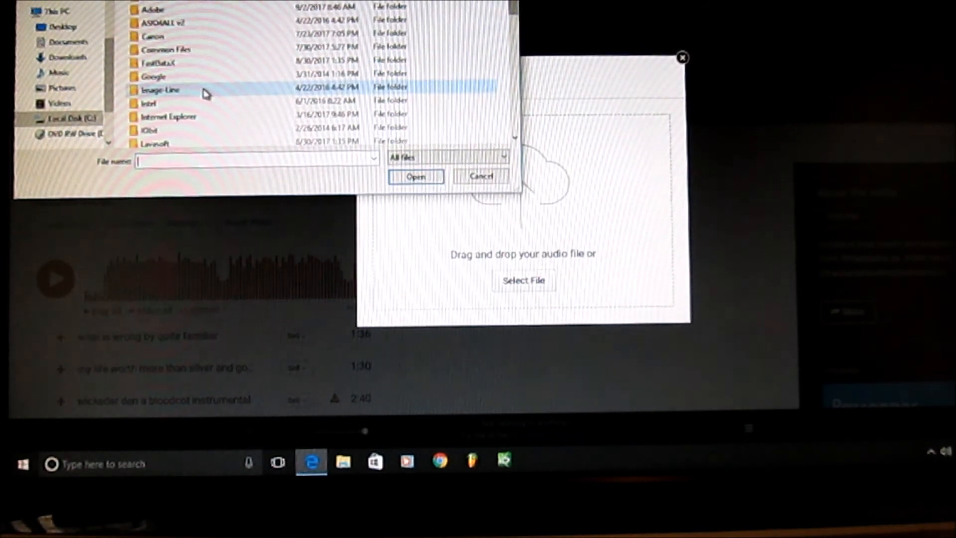
# - Inside the Image-Line folder, choose the reggaemon audio file as the song to upload
pyautogui.doubleClick(159, 90)
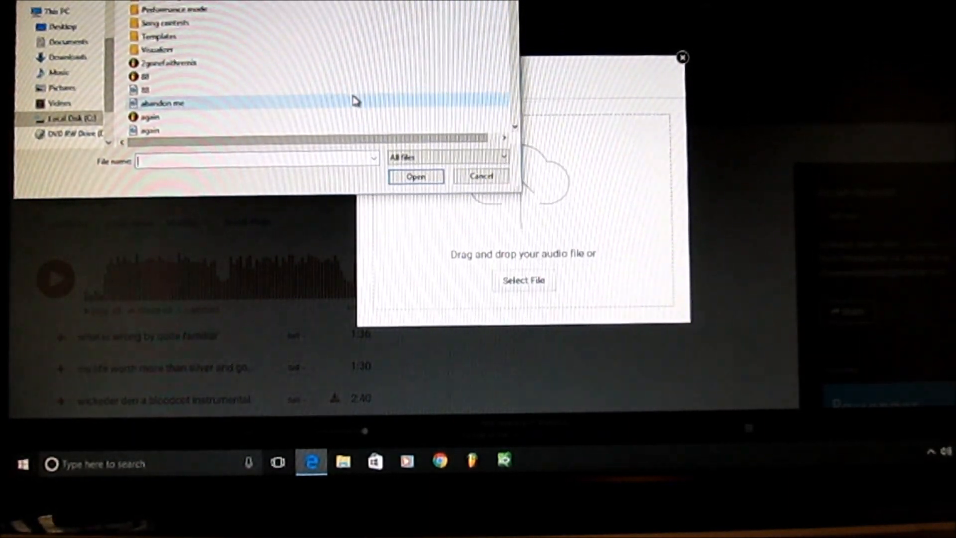
pyautogui.scroll(-3)
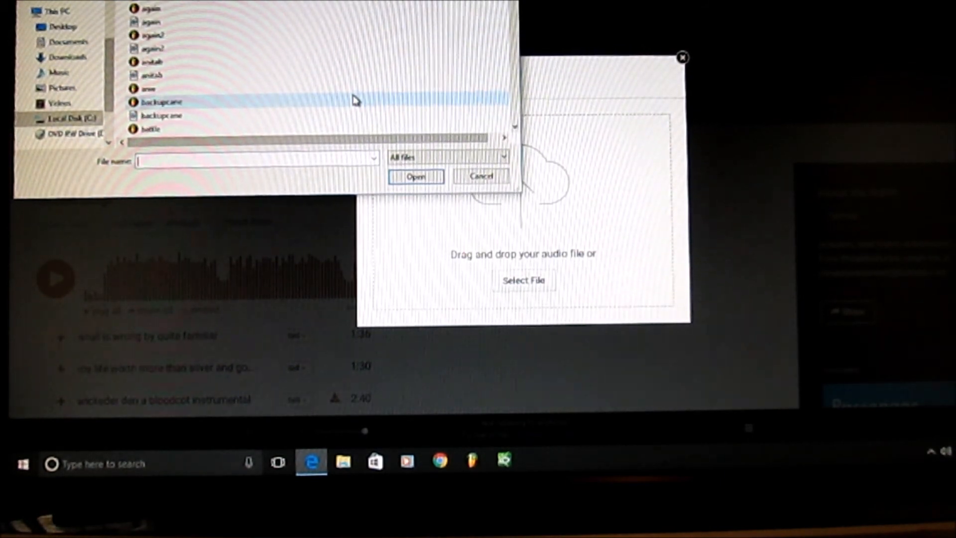
pyautogui.scroll(-3)
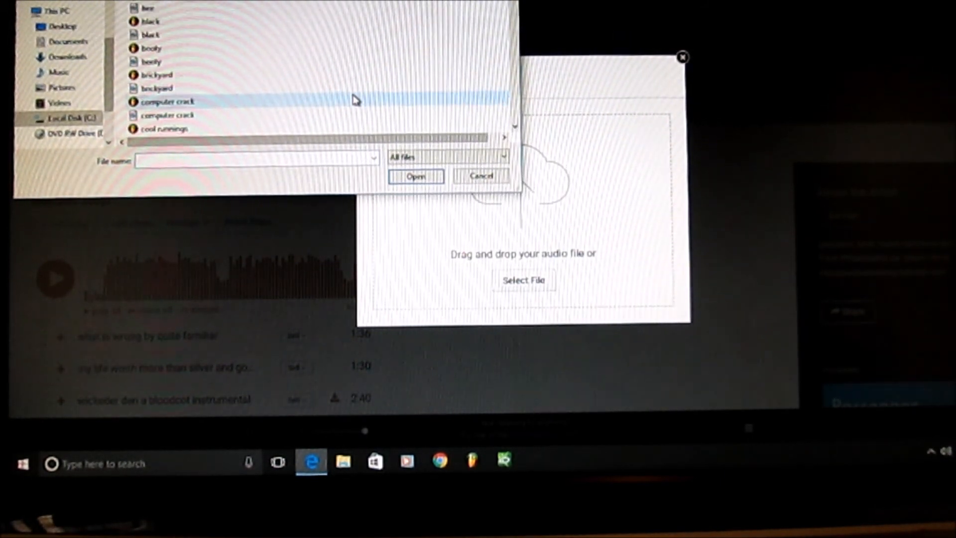
pyautogui.scroll(-3)
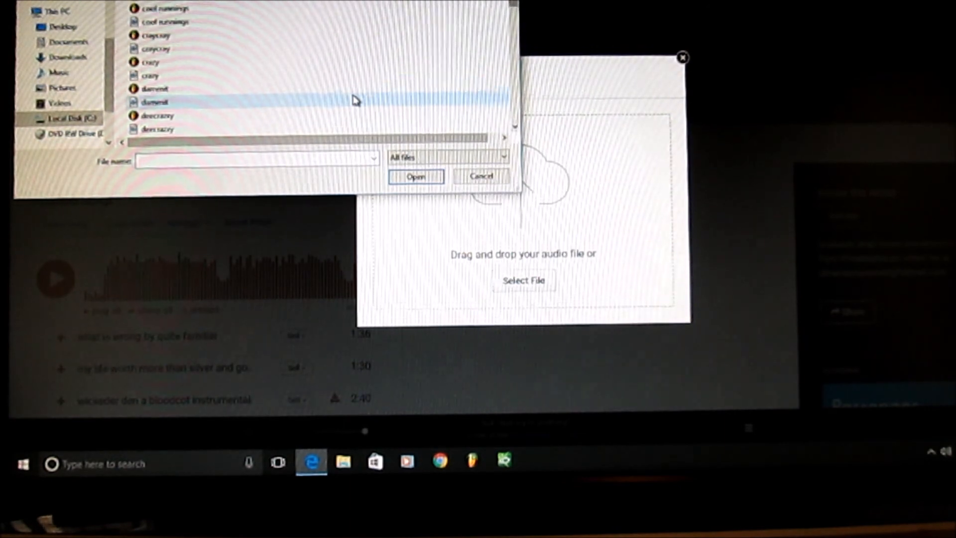
pyautogui.scroll(-3)
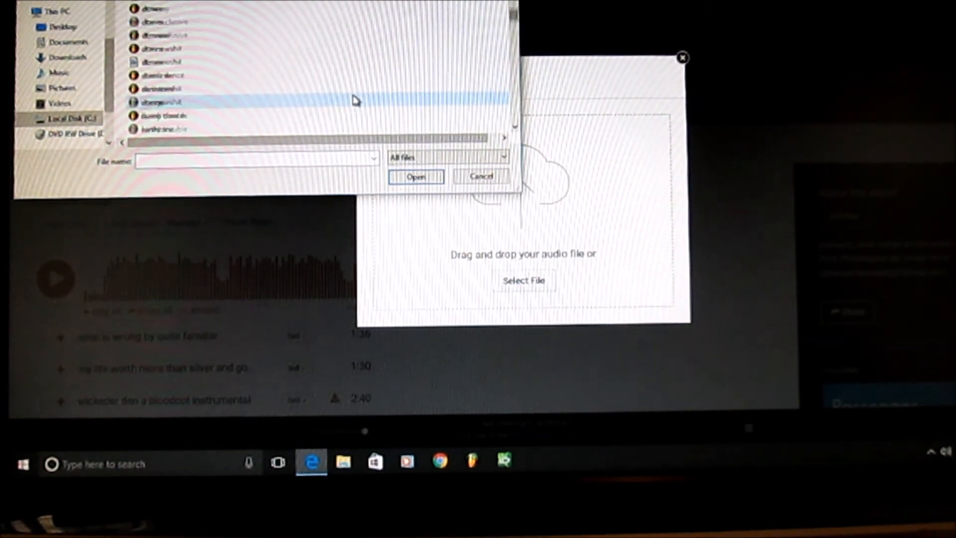
pyautogui.scroll(-3)
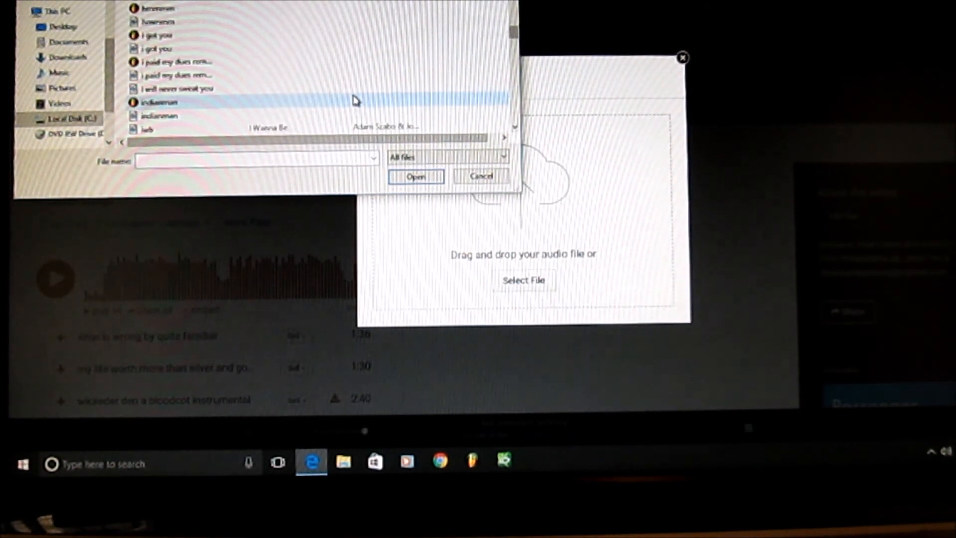
pyautogui.scroll(-3)
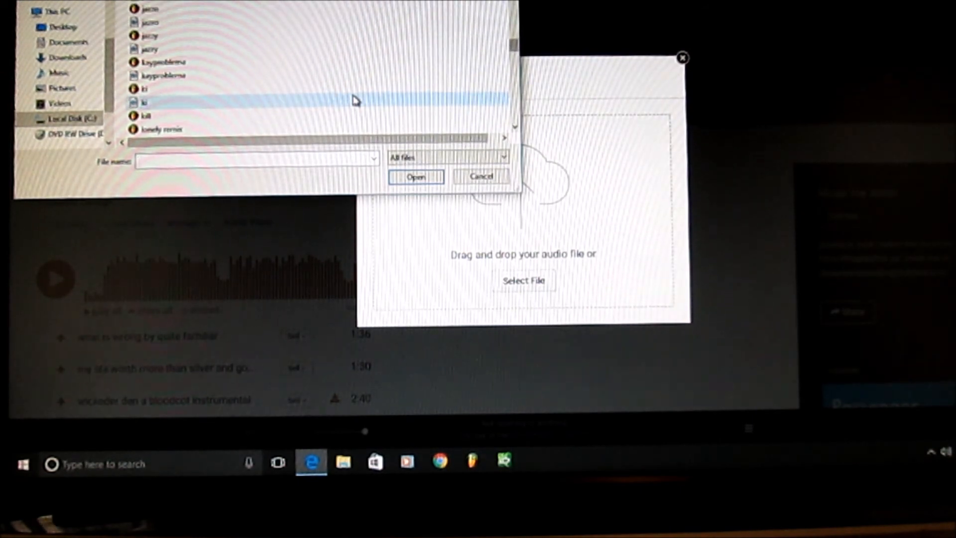
pyautogui.scroll(-3)
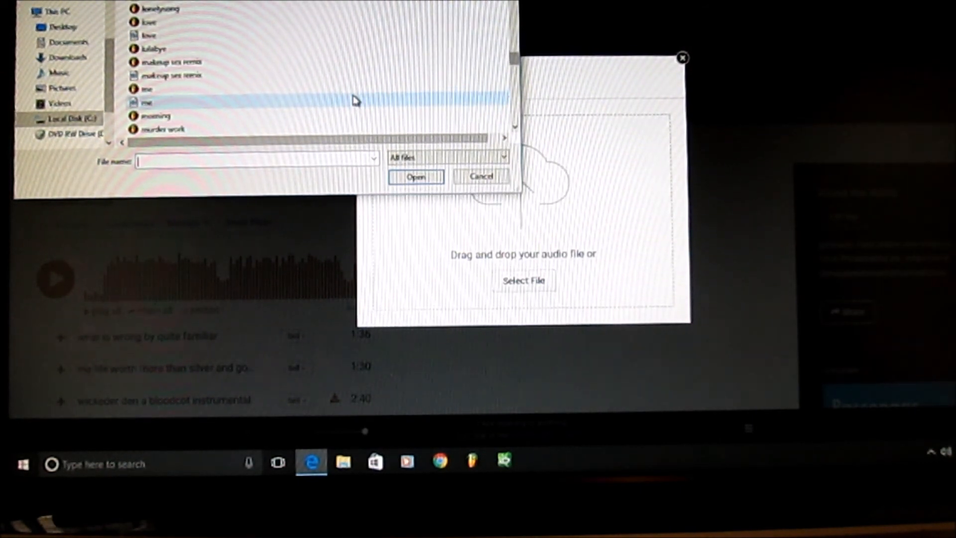
pyautogui.scroll(-3)
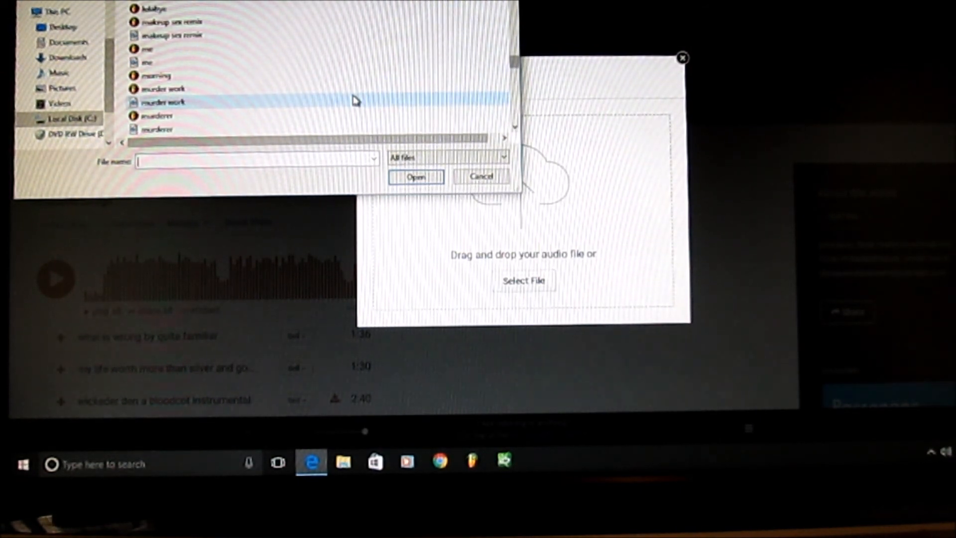
pyautogui.scroll(-3)
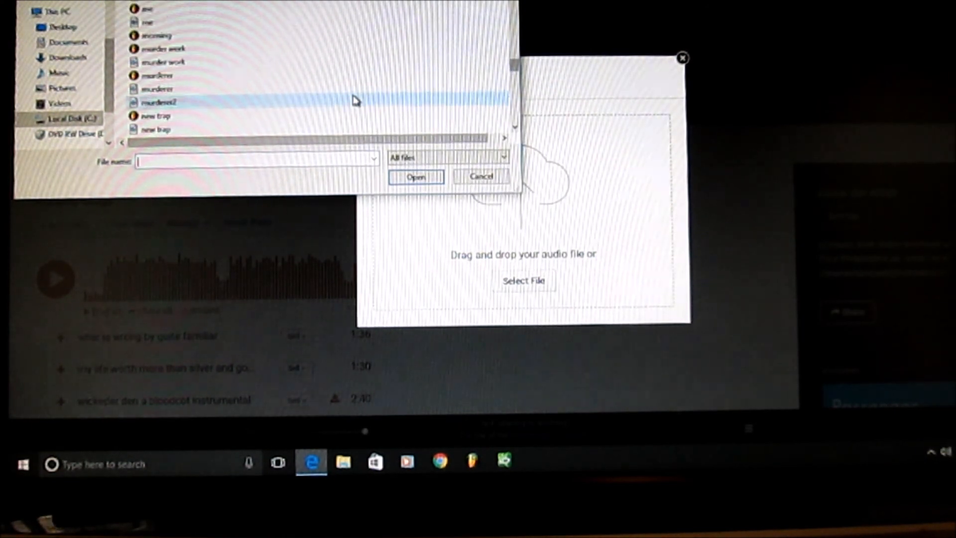
pyautogui.scroll(-3)
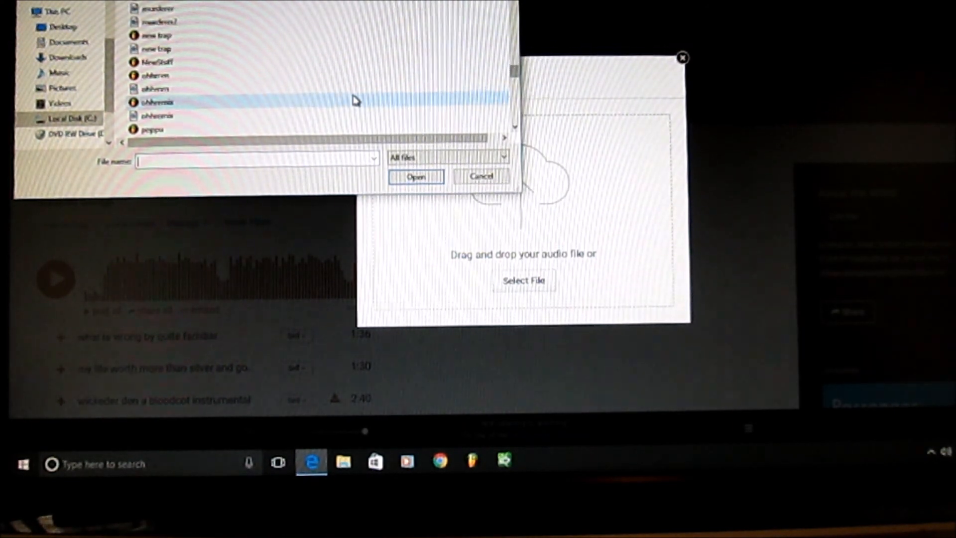
pyautogui.scroll(-3)
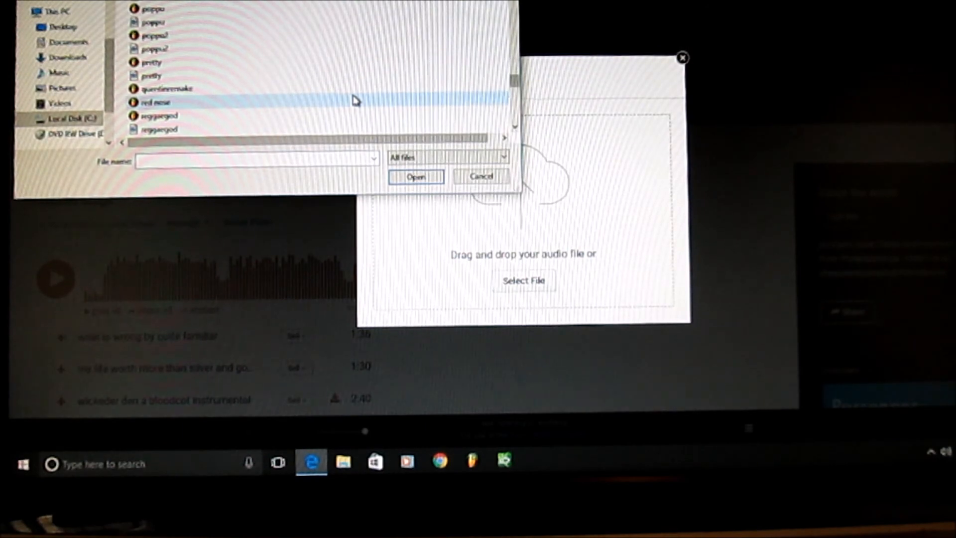
pyautogui.scroll(-3)
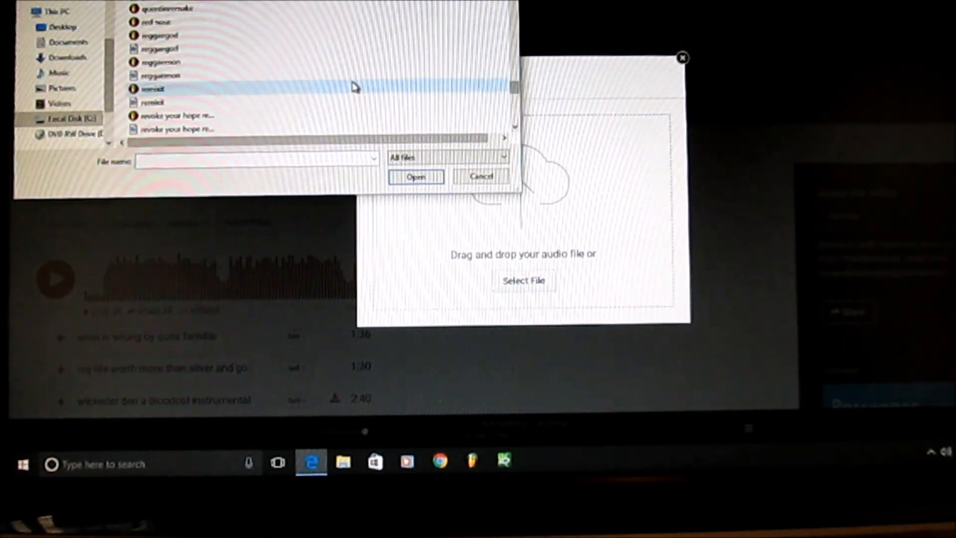
pyautogui.click(161, 75)
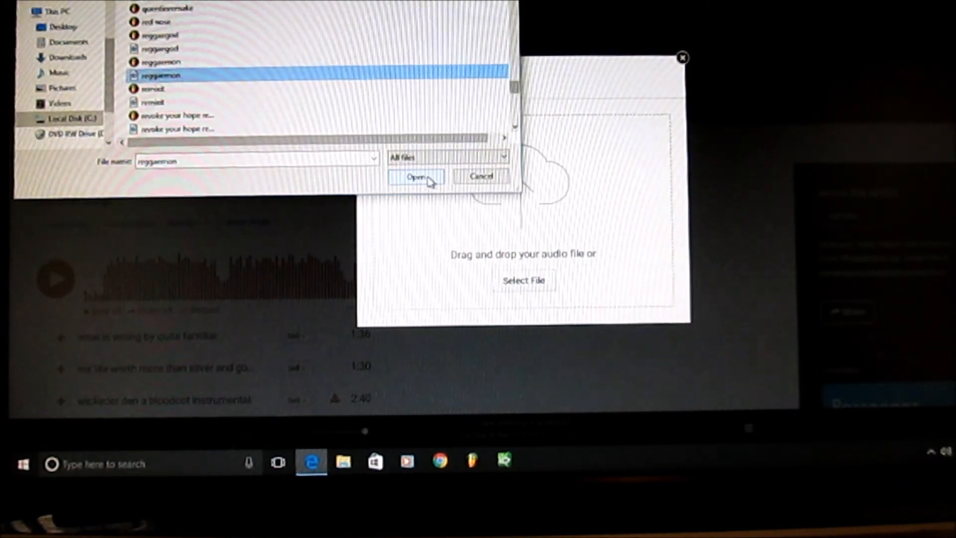
pyautogui.click(415, 176)
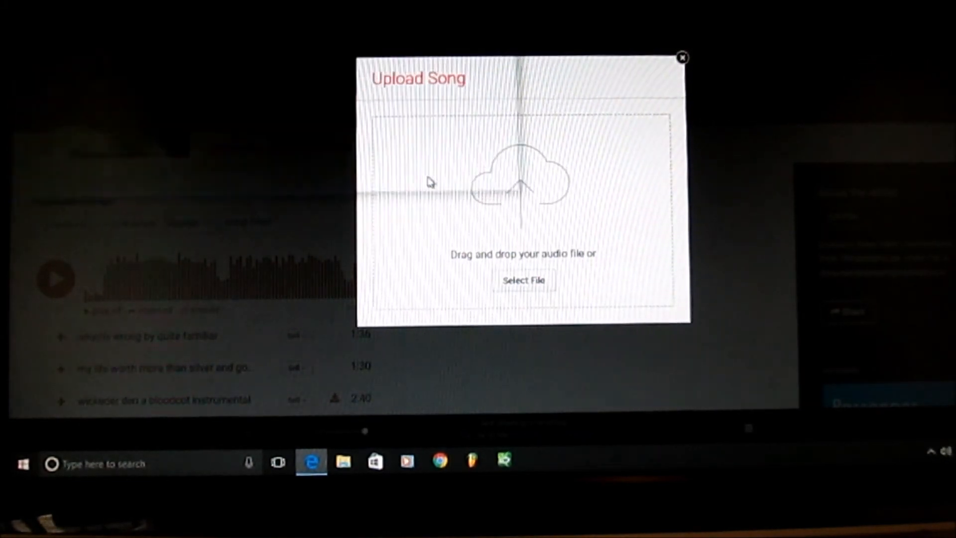
# - Let the reggaemon upload finish until its Song Details form appears
pyautogui.click(523, 280)
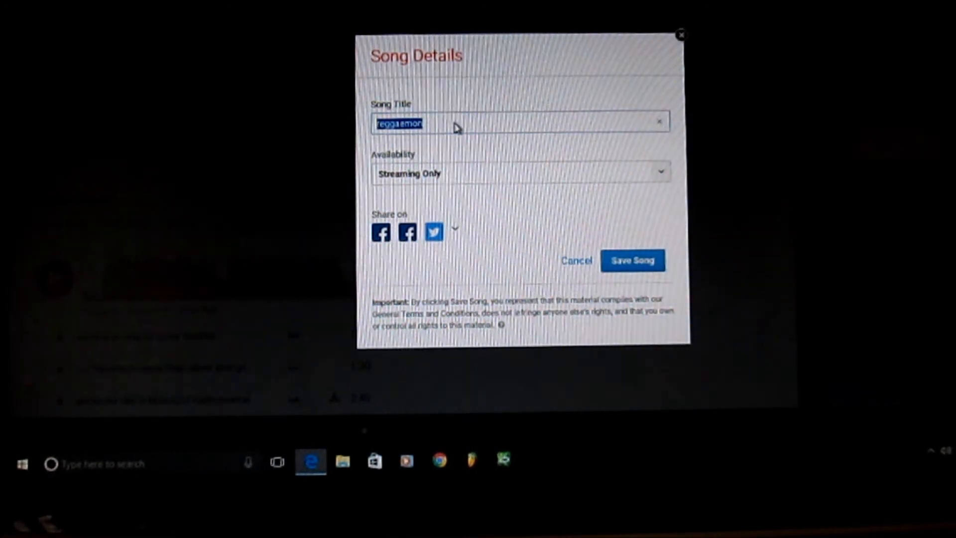
pyautogui.moveTo(423, 185)
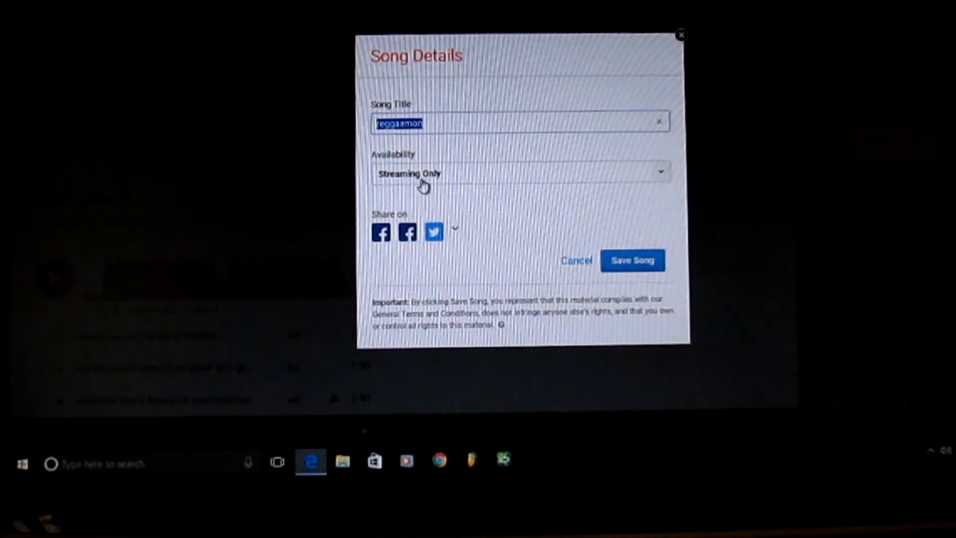
pyautogui.moveTo(662, 178)
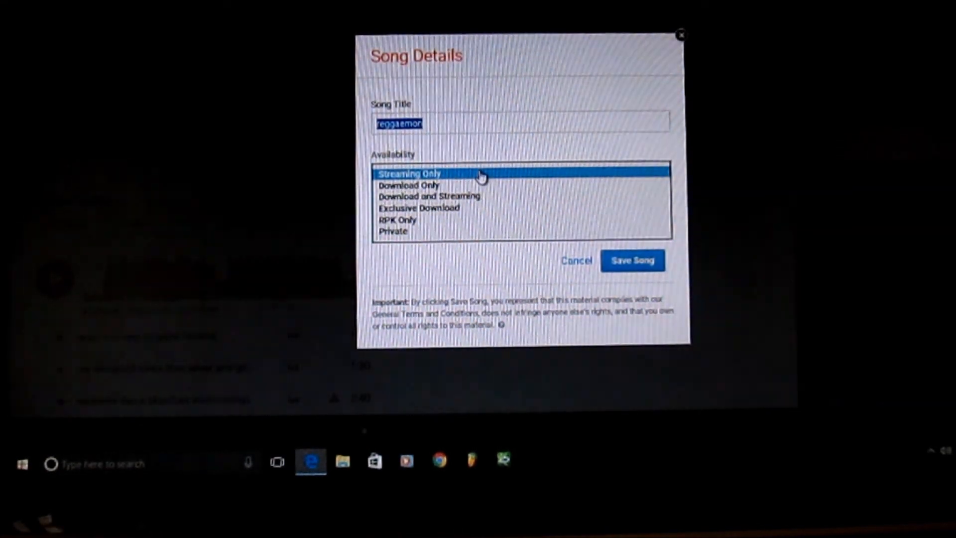
pyautogui.moveTo(638, 265)
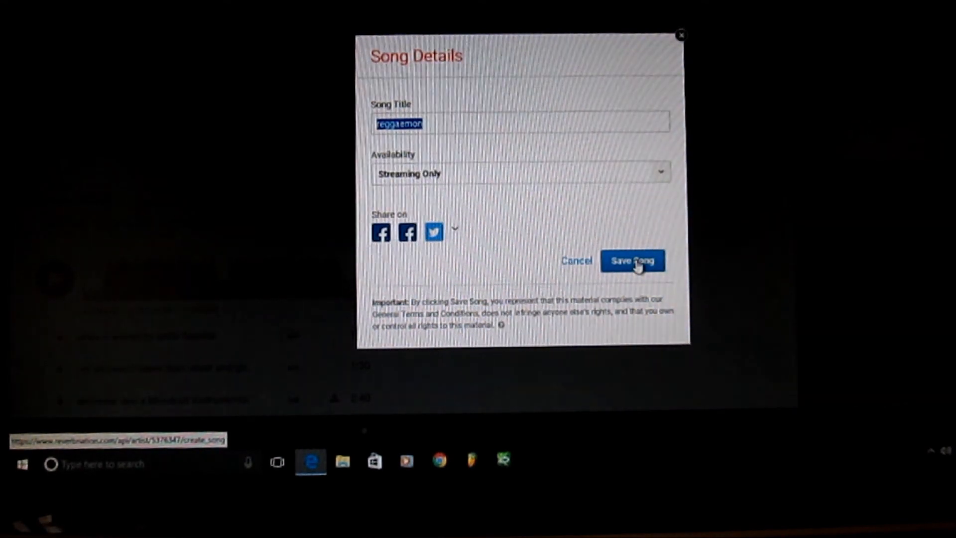
# - Save the song and confirm sharing is on for Facebook profile, Facebook page and Twitter
pyautogui.click(632, 260)
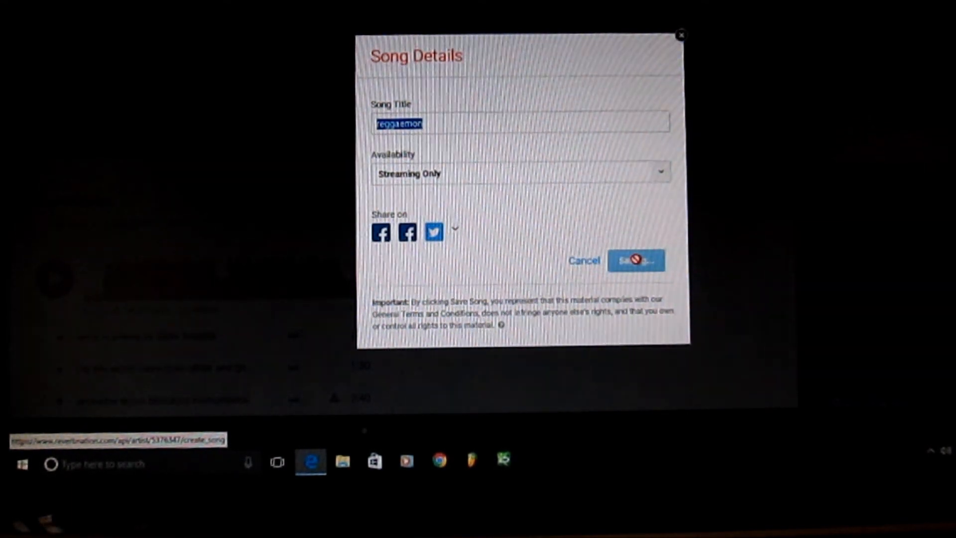
pyautogui.click(636, 260)
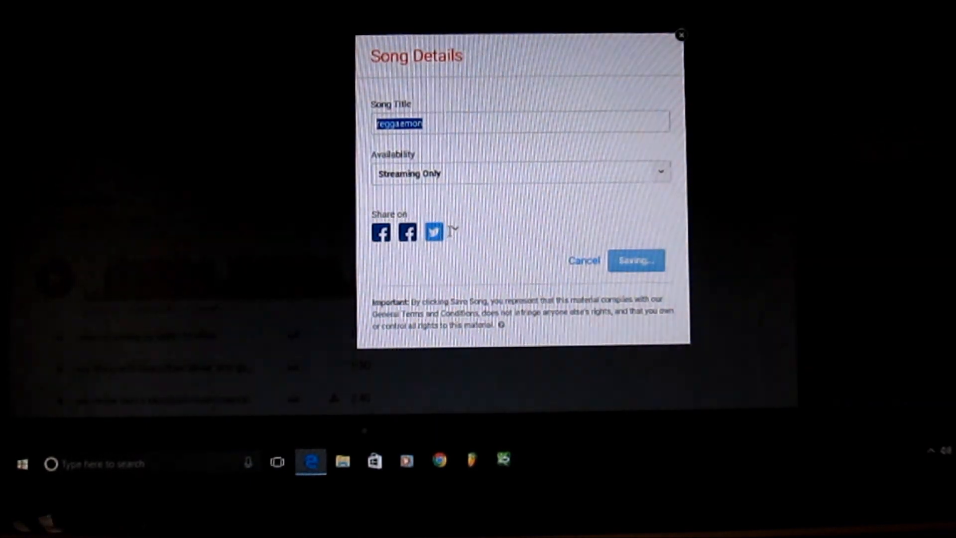
pyautogui.click(433, 232)
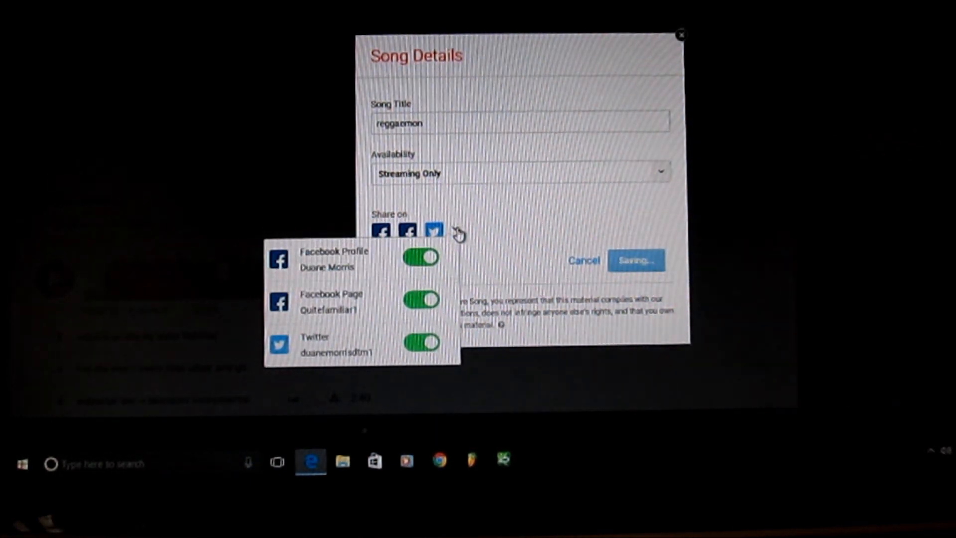
pyautogui.moveTo(327, 296)
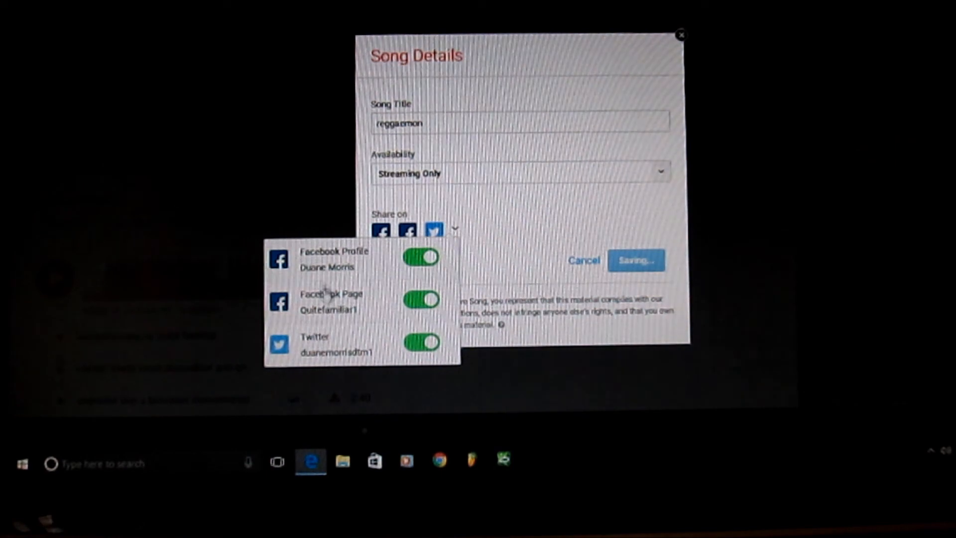
pyautogui.moveTo(341, 345)
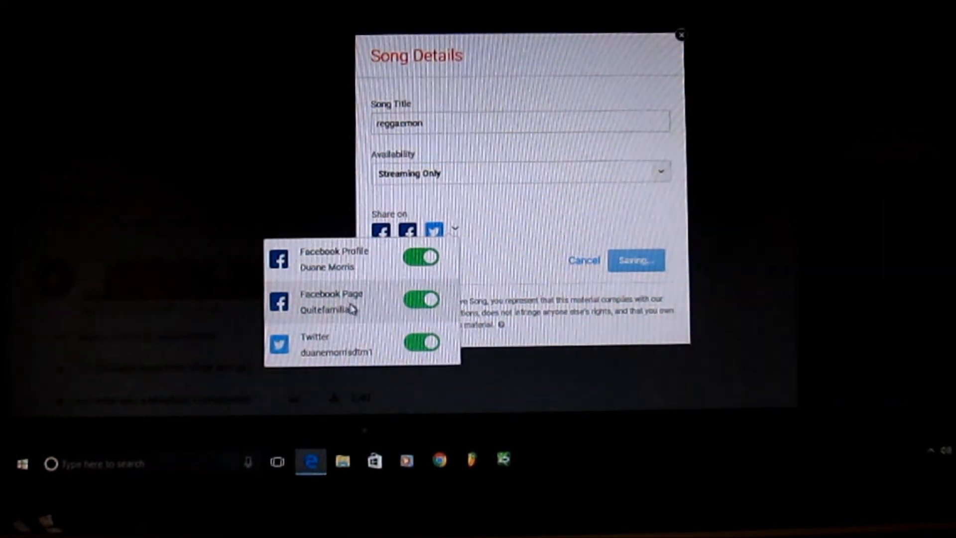
# - Close the share list, dismiss the Want to Stand Out offer and land on the Admin Panel
pyautogui.click(636, 260)
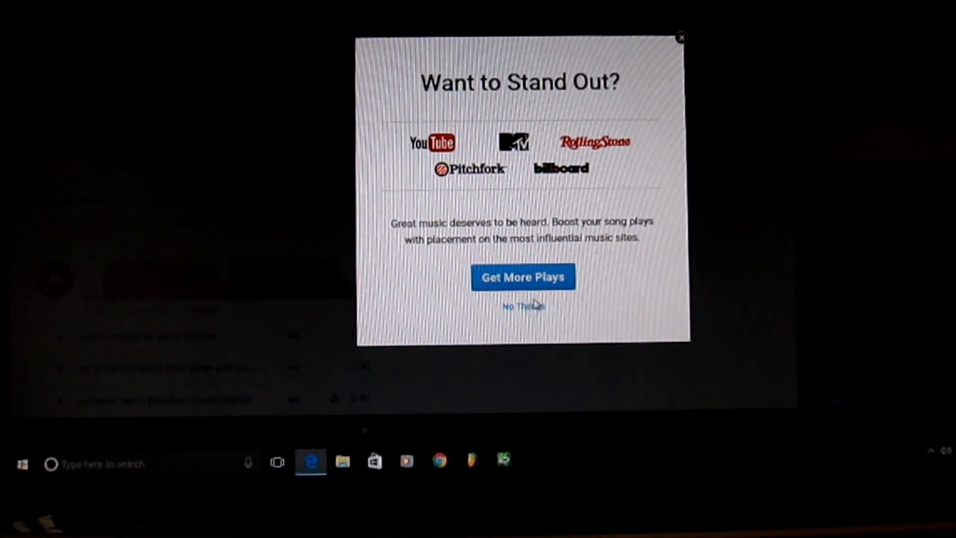
pyautogui.moveTo(521, 266)
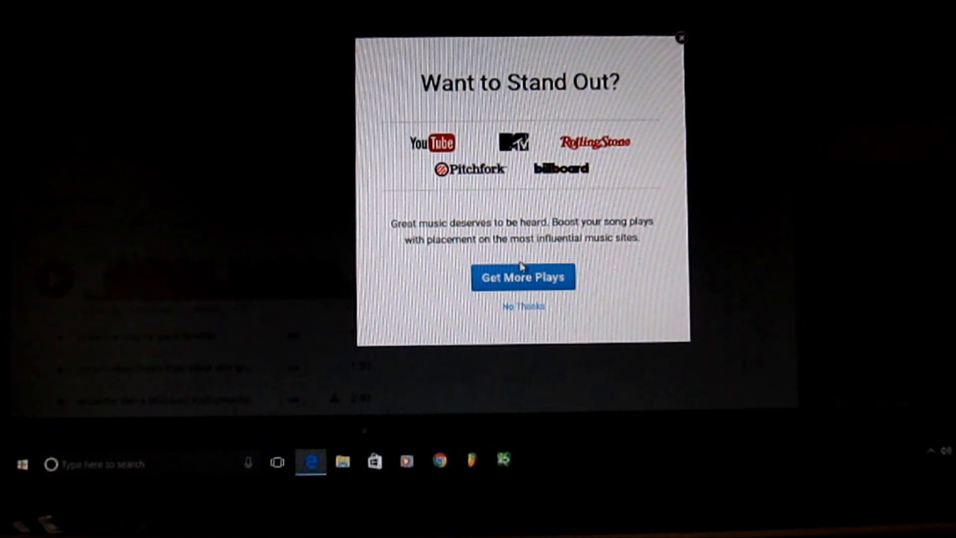
pyautogui.moveTo(523, 278)
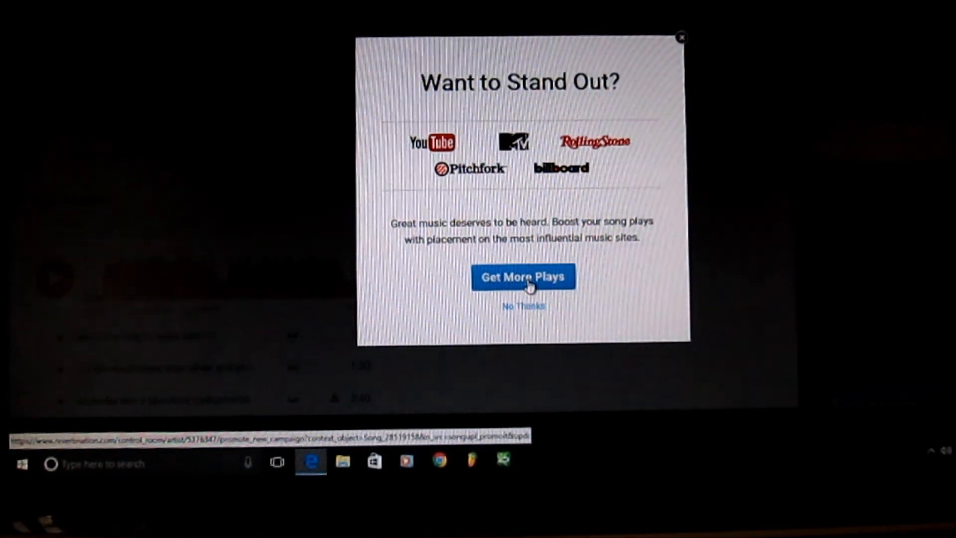
pyautogui.click(523, 306)
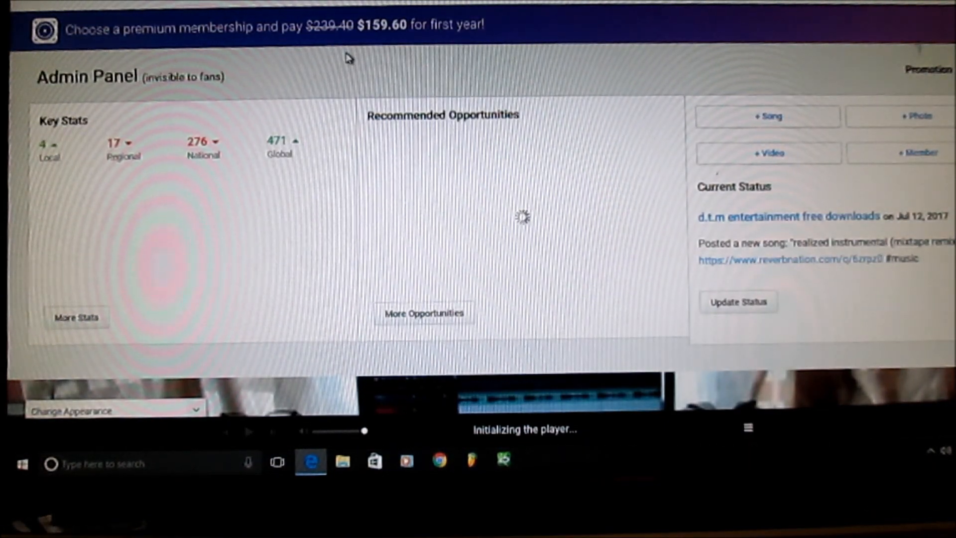
pyautogui.scroll(-3)
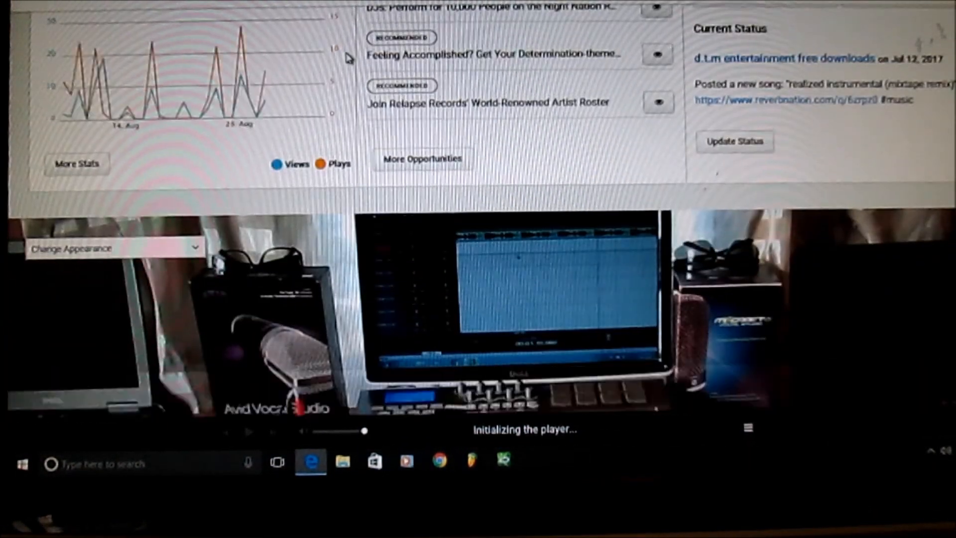